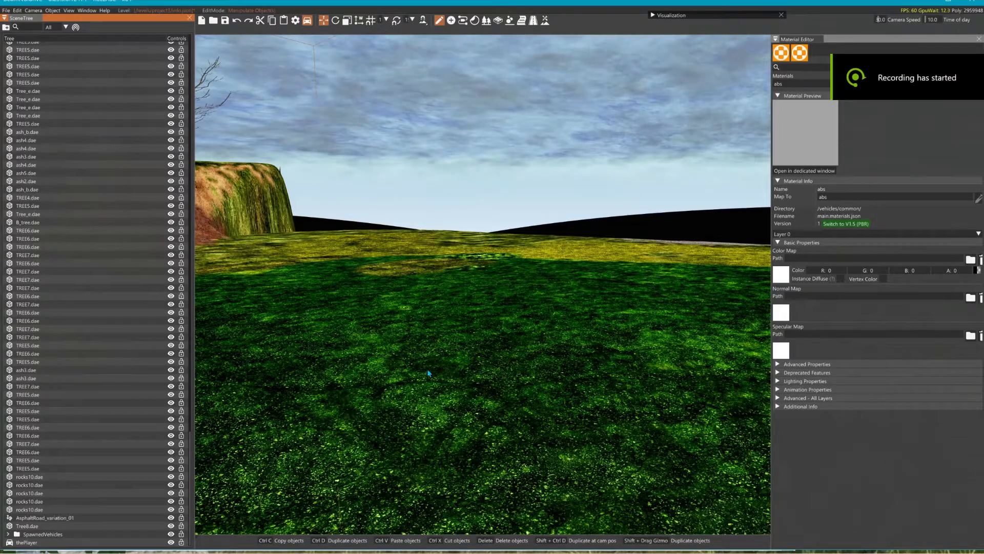
# - Paint a patch of the yellowish Grass7 material onto the meadow with the Terrain Painter
pyautogui.click(543, 20)
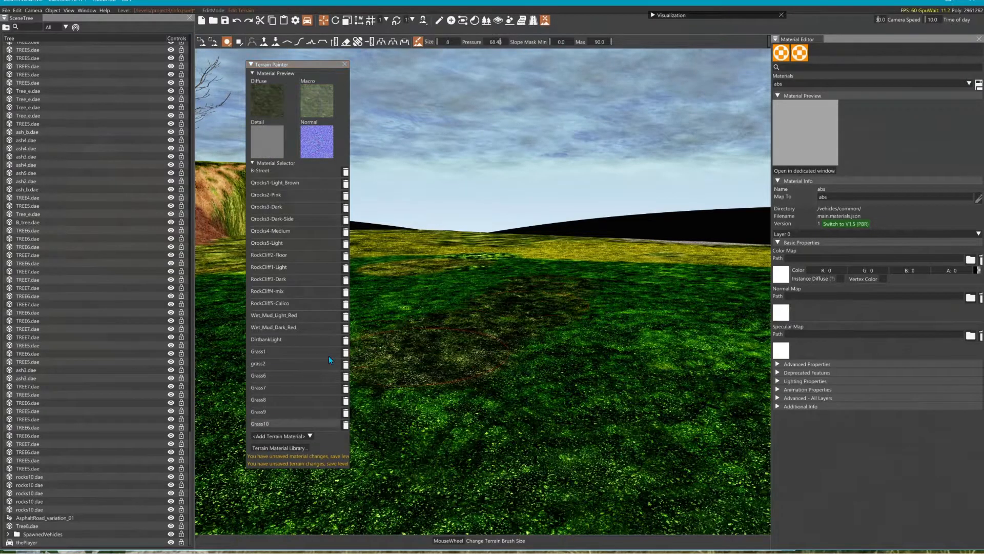
pyautogui.click(283, 363)
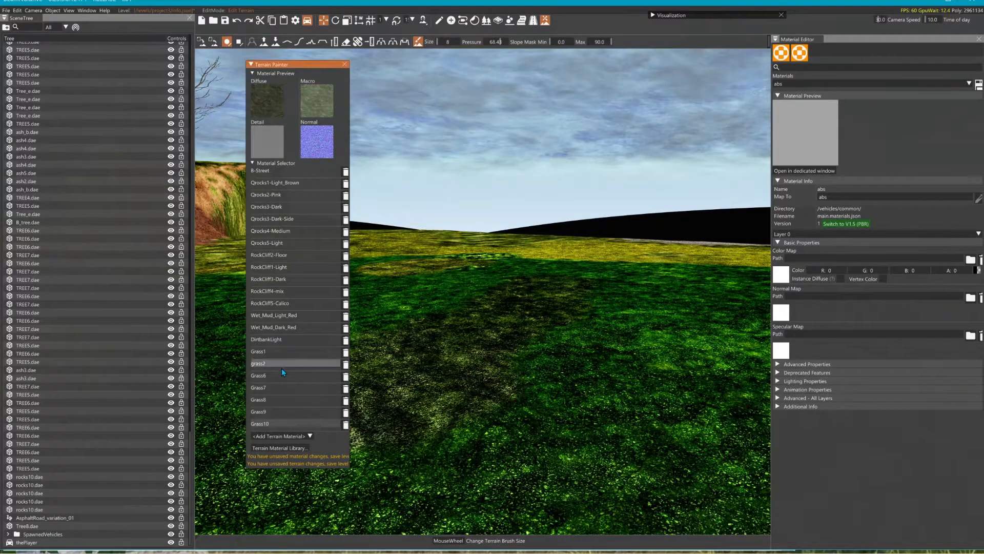
pyautogui.click(258, 386)
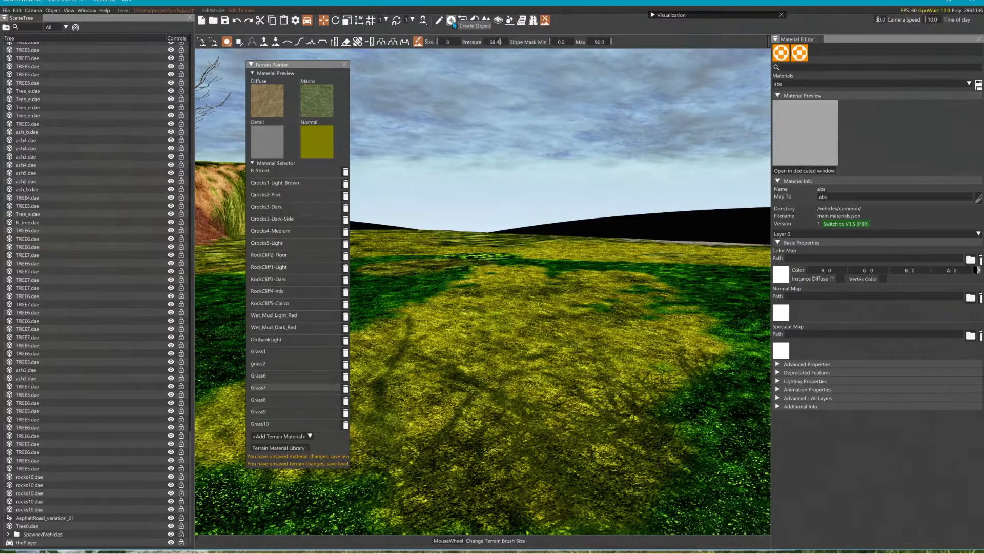
# - Create a GroundCover object and select GroundCover_1 to show it in the Inspector
pyautogui.click(441, 21)
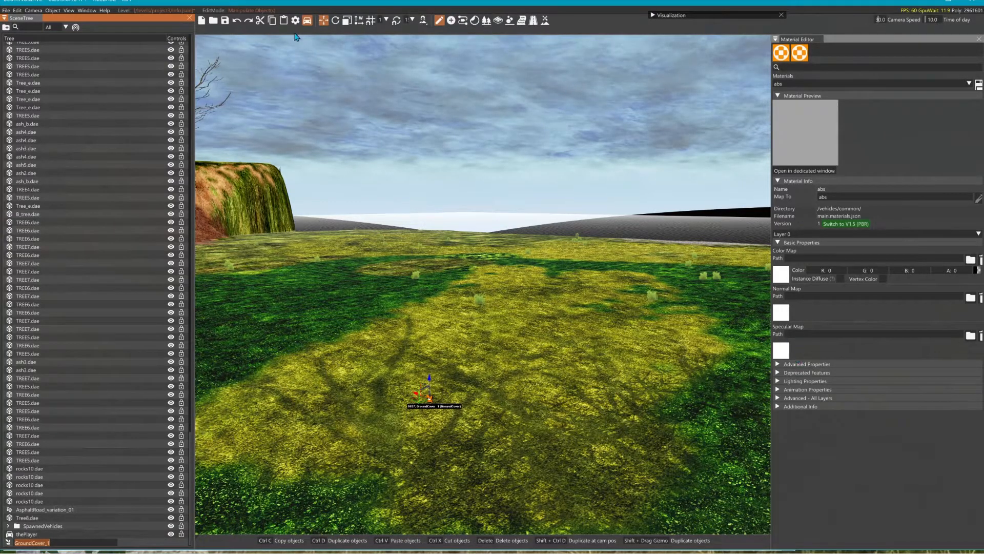
pyautogui.click(87, 11)
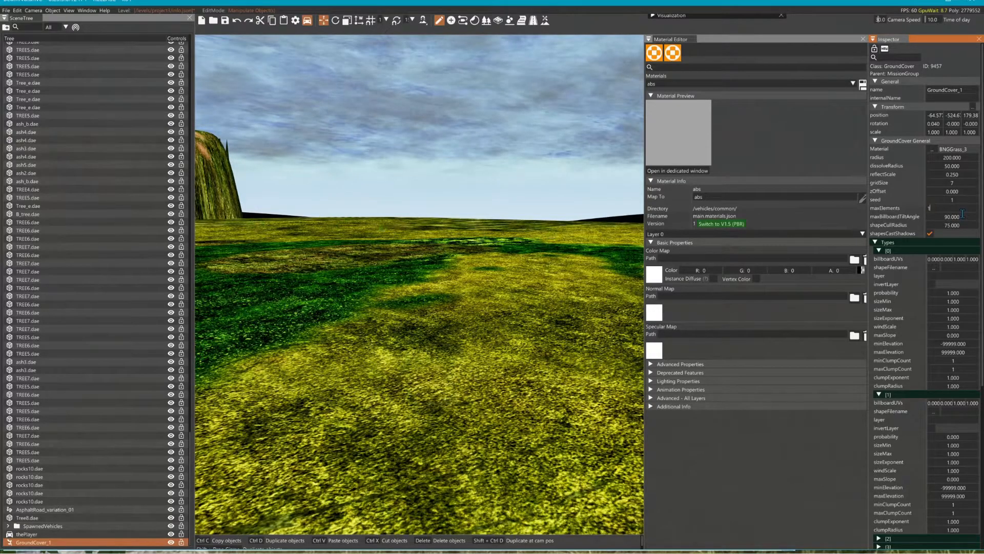
# - Set GroundCover_1 maxElements to 100000 and set the Types [0] layer to Grass7
pyautogui.write('100000')
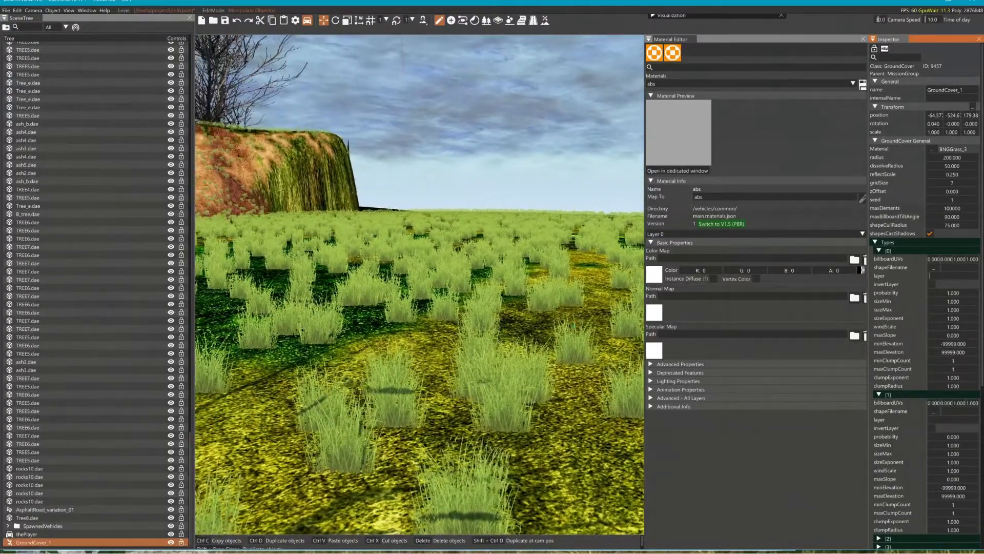
pyautogui.click(544, 20)
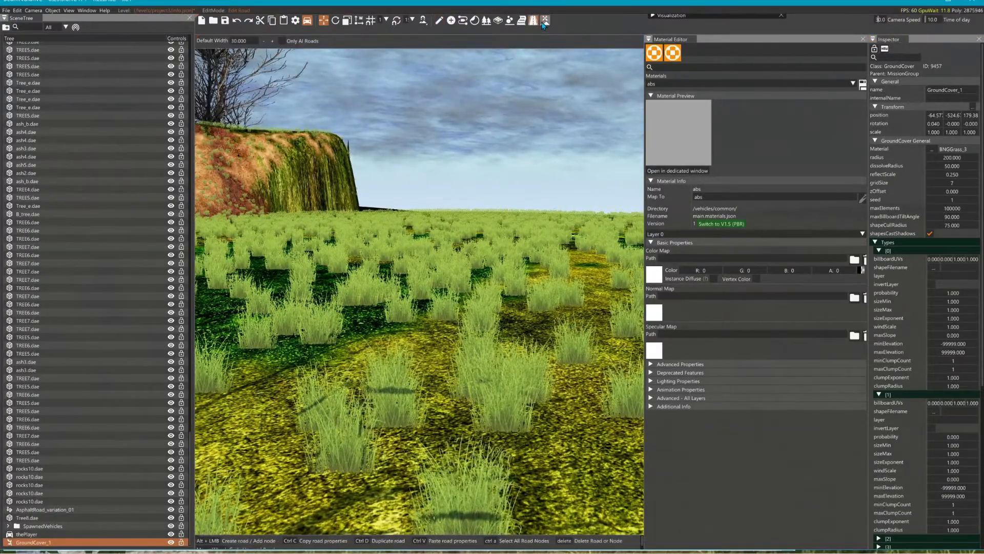
pyautogui.click(544, 20)
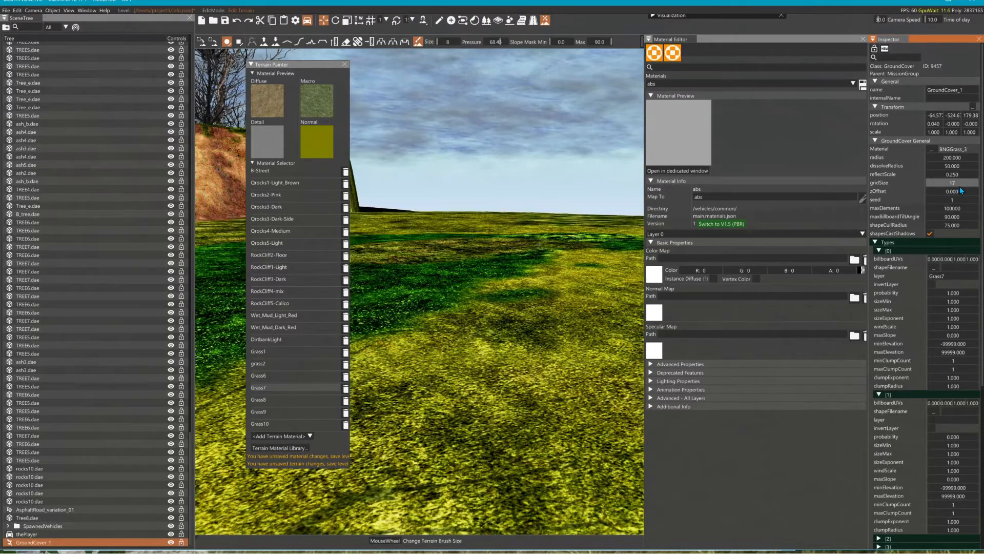
# - Set the Types [1] layer to Grass1 and open the shapeFilename file browser
pyautogui.click(951, 182)
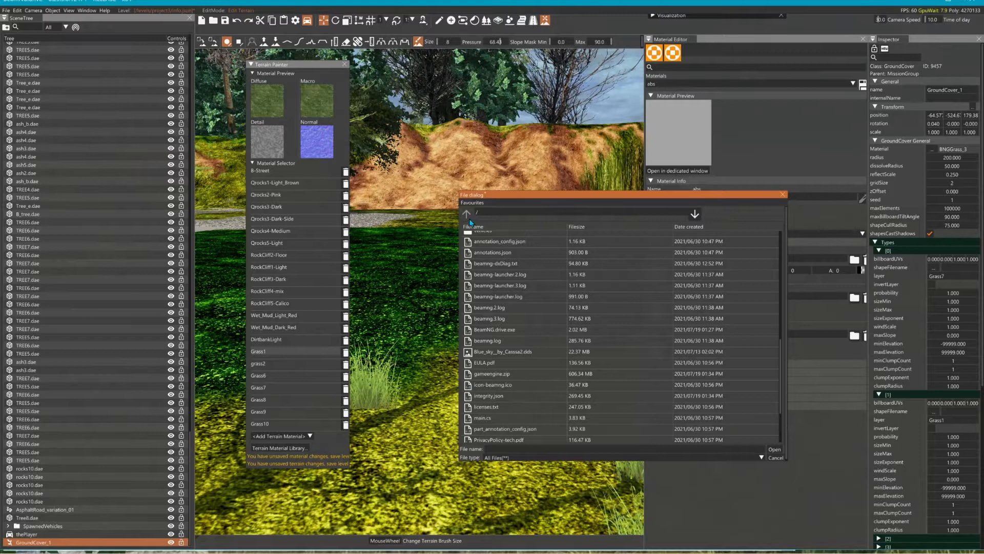
# - Browse to /levels/Project3/art/shapes/groundcover and assign a grass_field .dae to Types [0]
pyautogui.click(467, 214)
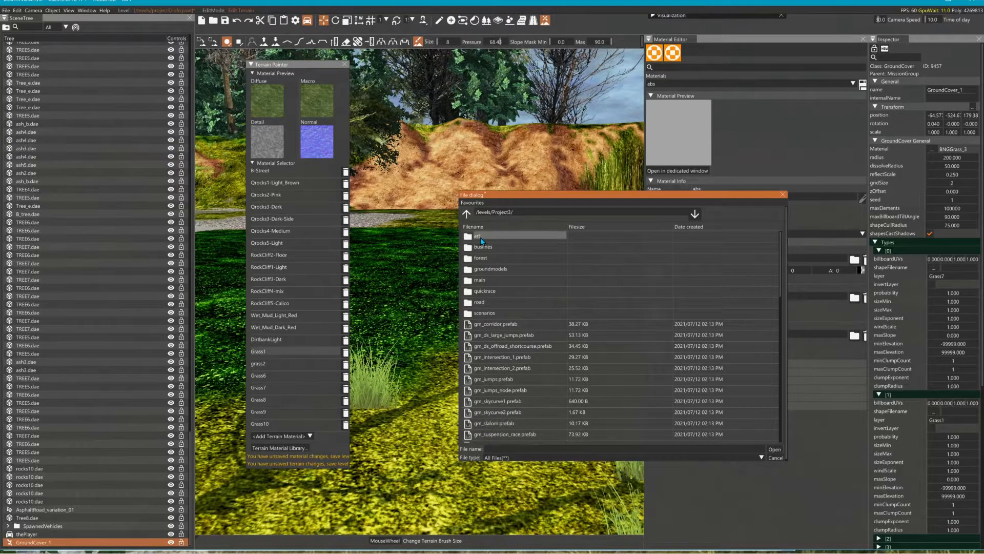
pyautogui.doubleClick(477, 236)
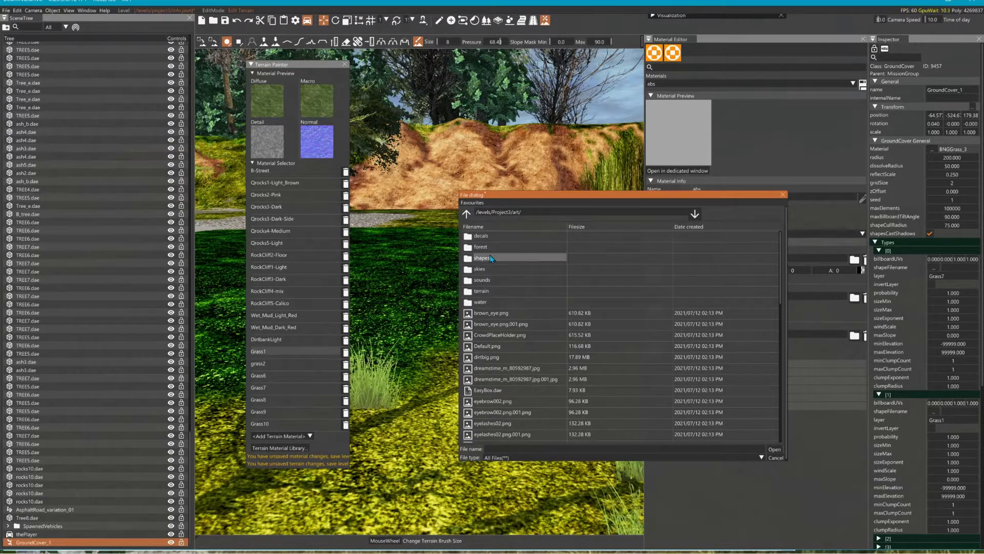
pyautogui.doubleClick(482, 257)
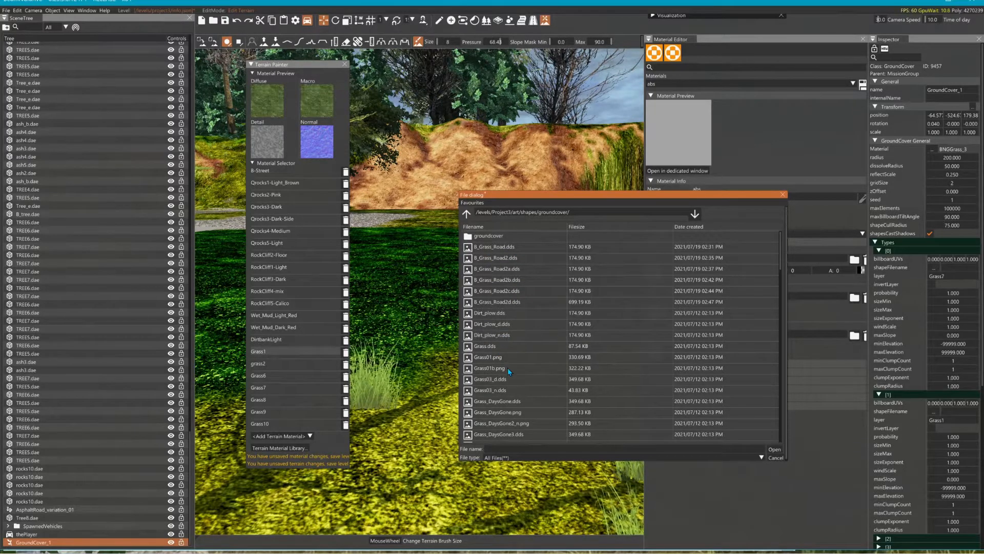
pyautogui.scroll(-3)
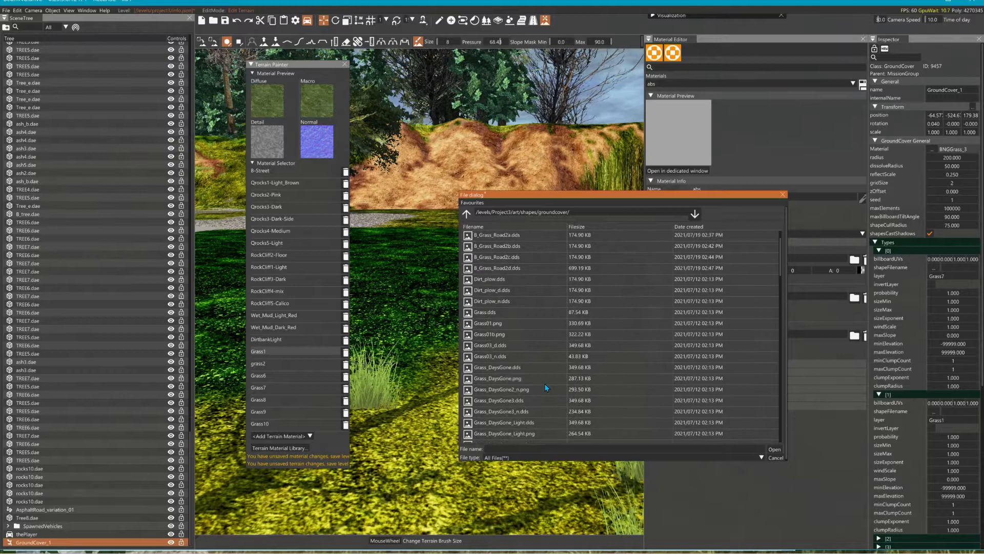
pyautogui.scroll(-3)
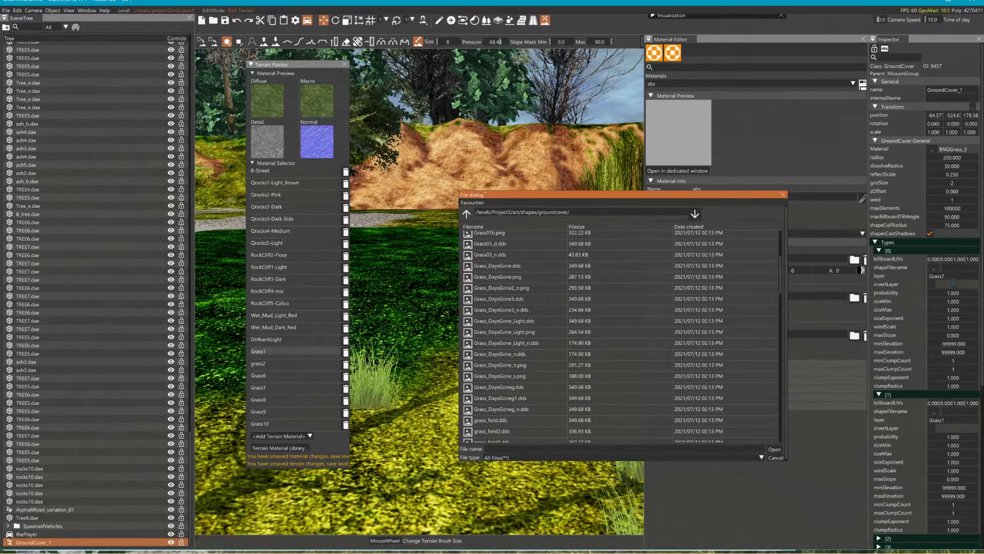
pyautogui.scroll(-3)
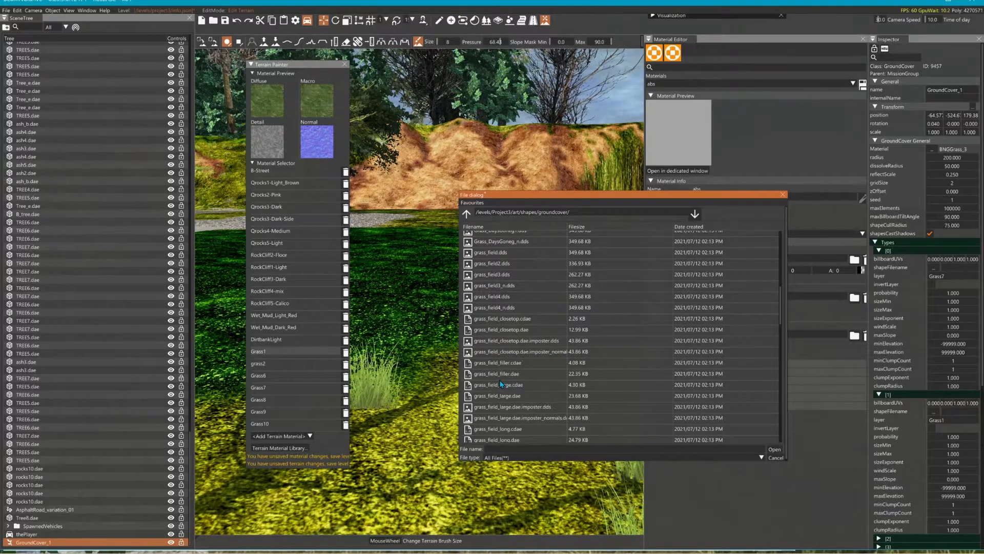
pyautogui.click(496, 374)
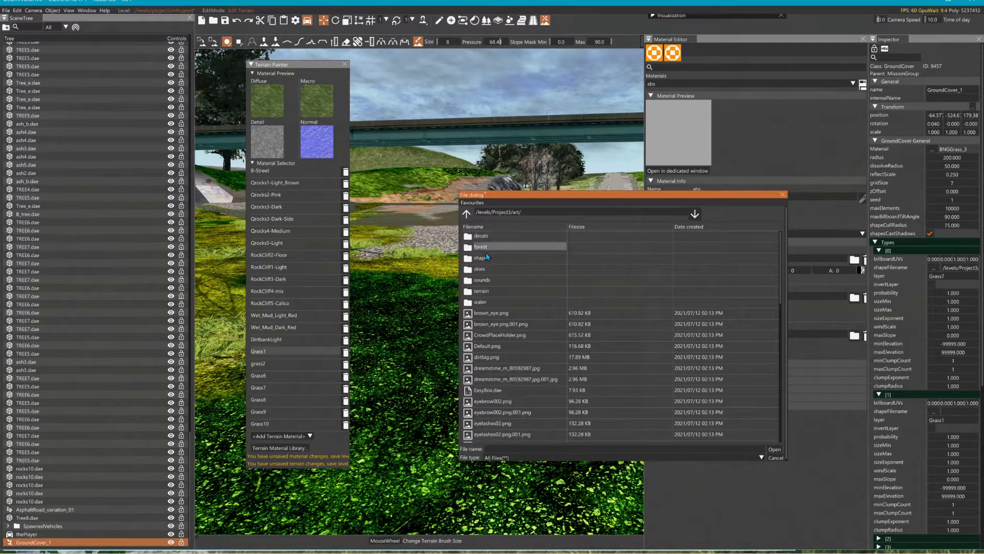
# - Choose a grass_field shape from shapes/groundcover and close the file browser
pyautogui.doubleClick(484, 257)
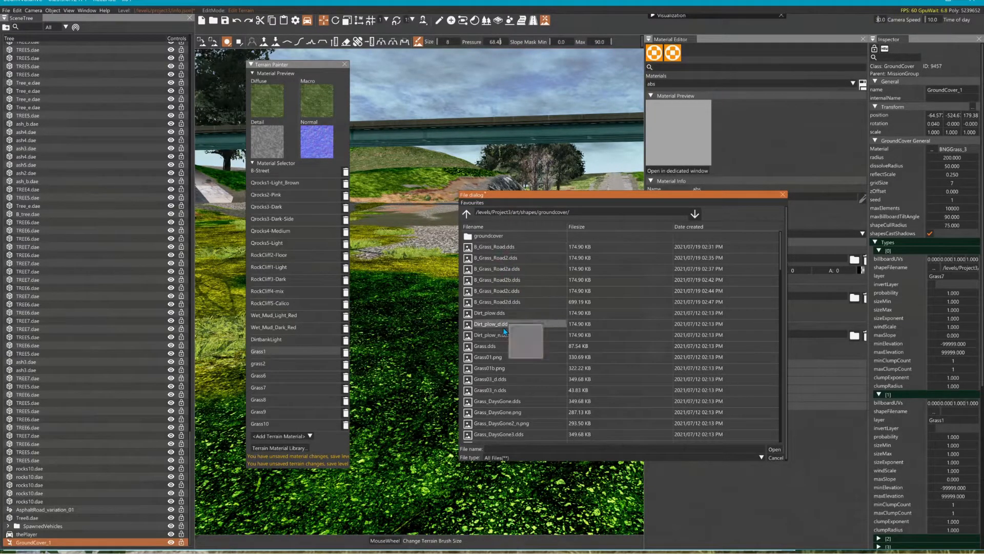
pyautogui.click(497, 411)
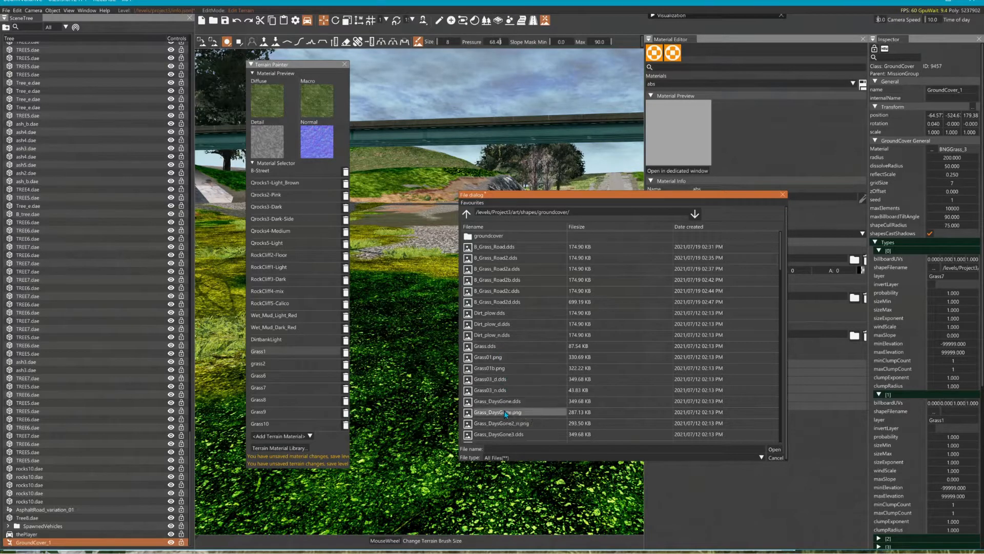
pyautogui.scroll(-3)
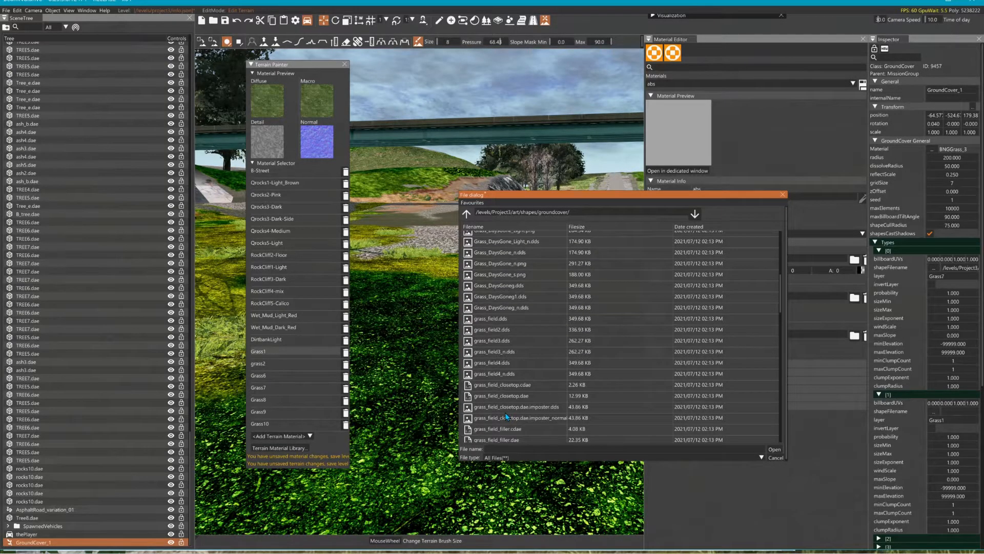
pyautogui.click(502, 395)
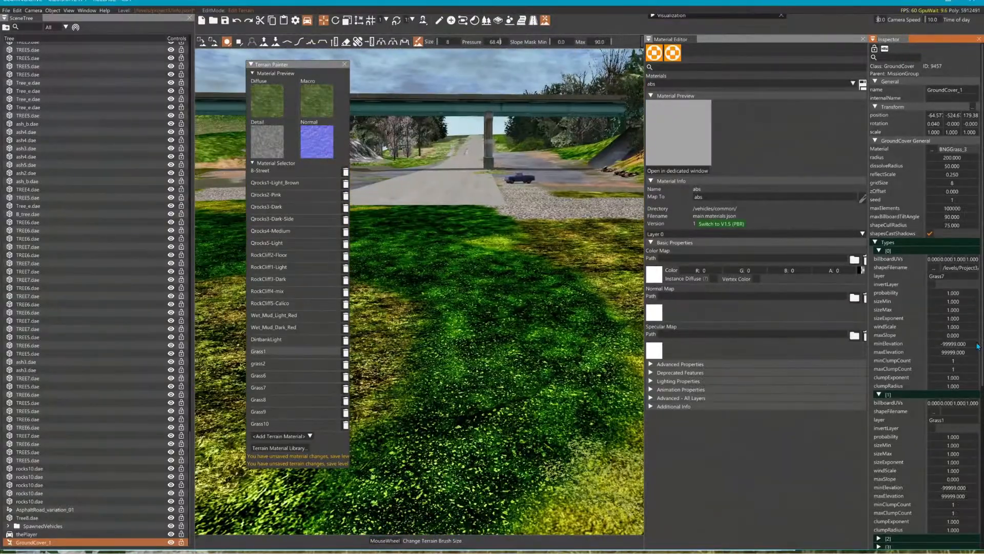
pyautogui.scroll(-3)
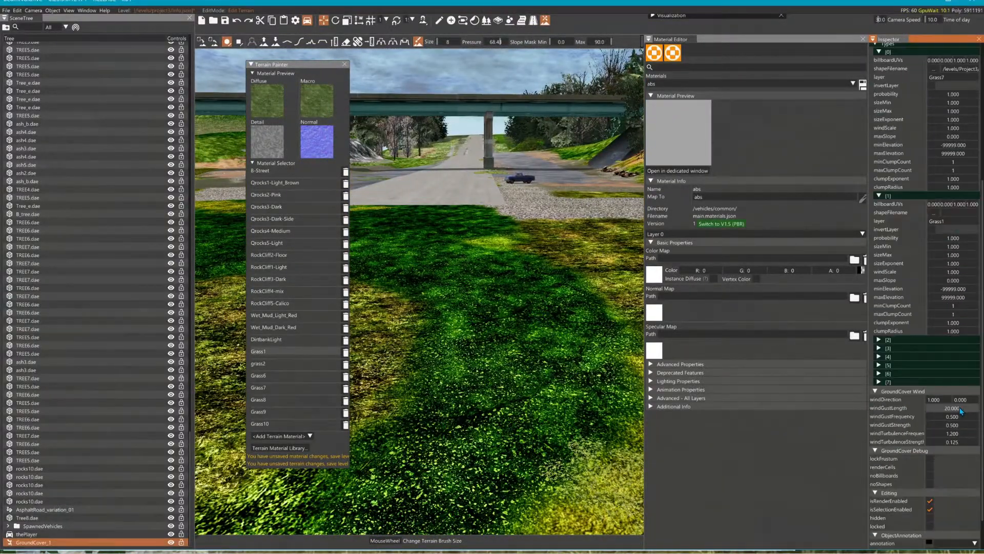